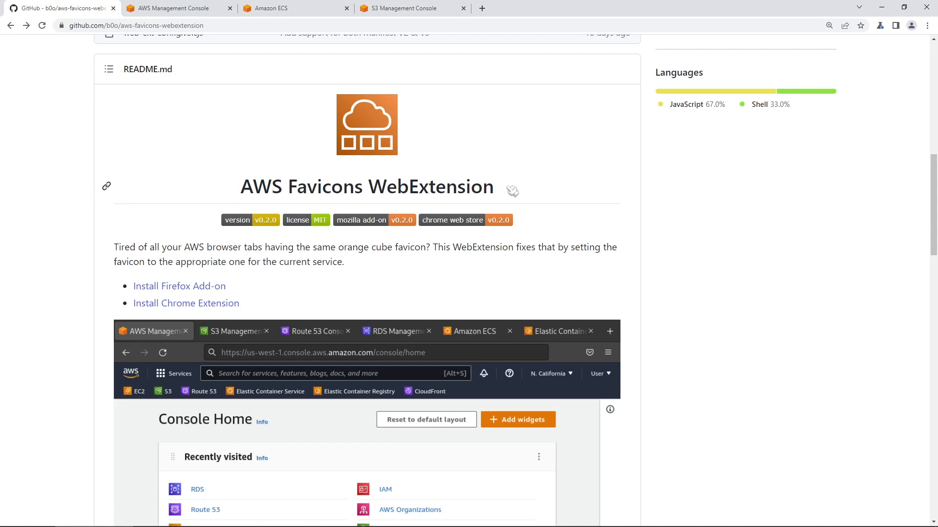
mouse_move(513, 195)
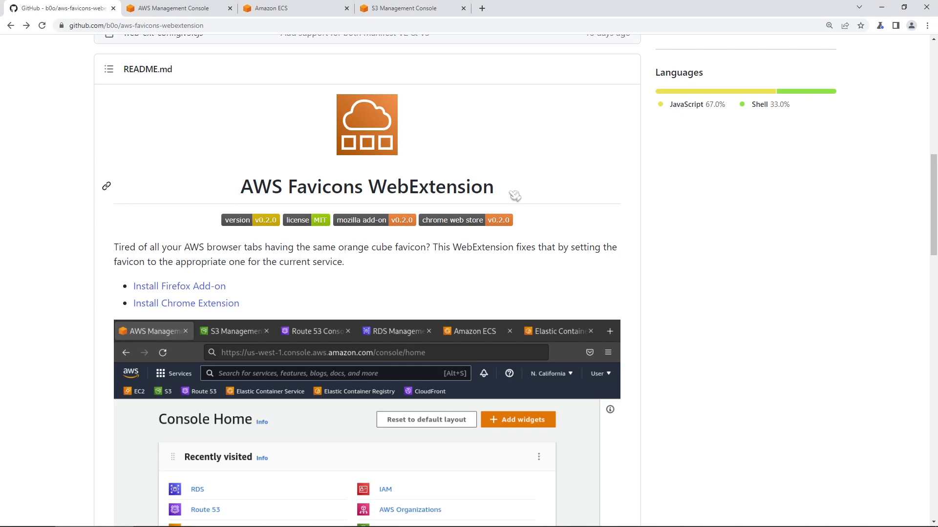
mouse_move(495, 193)
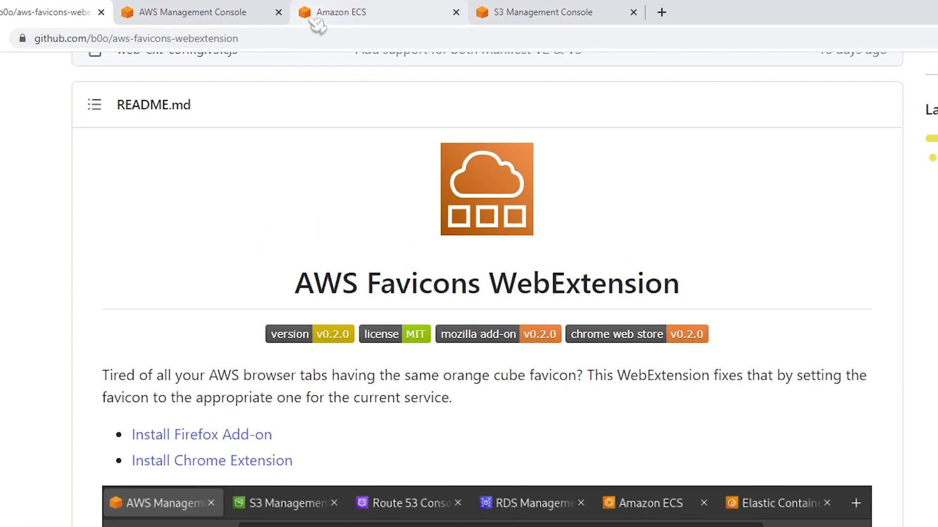
mouse_move(544, 12)
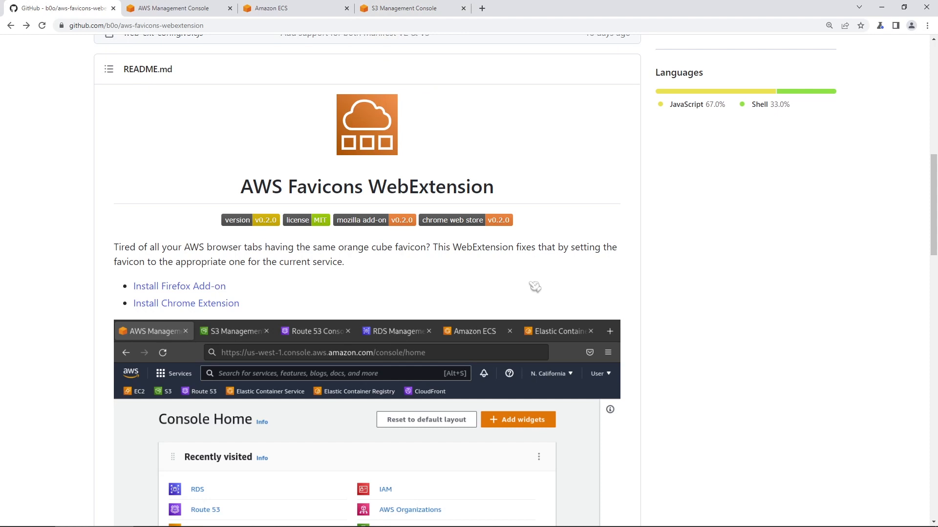
mouse_move(293, 340)
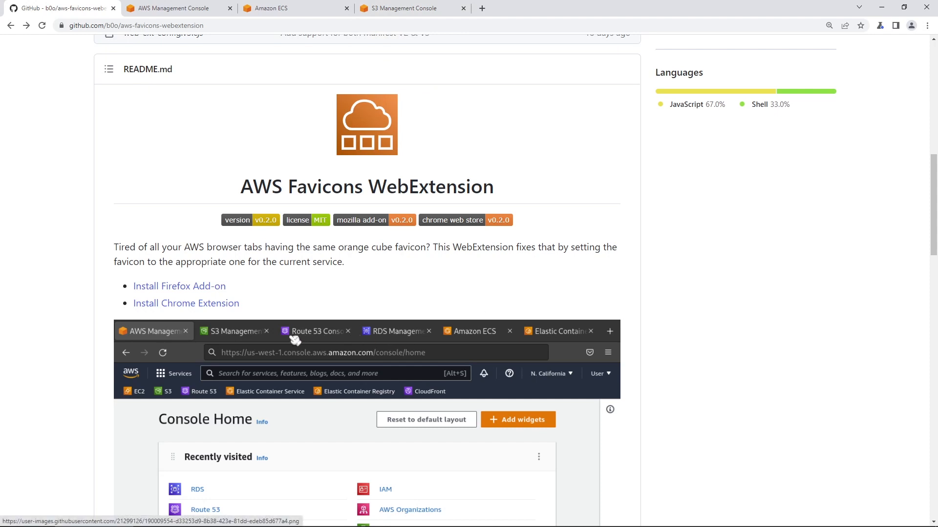
scroll(down, 3)
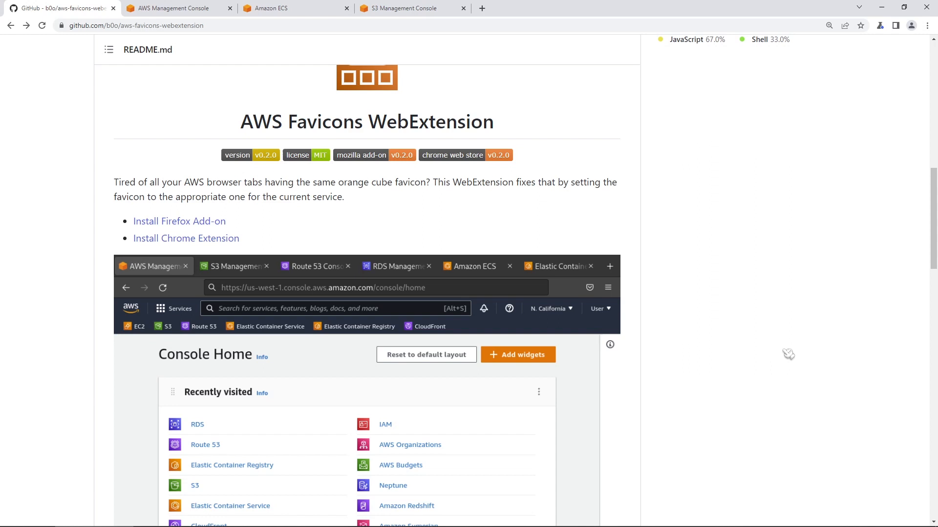
mouse_move(294, 275)
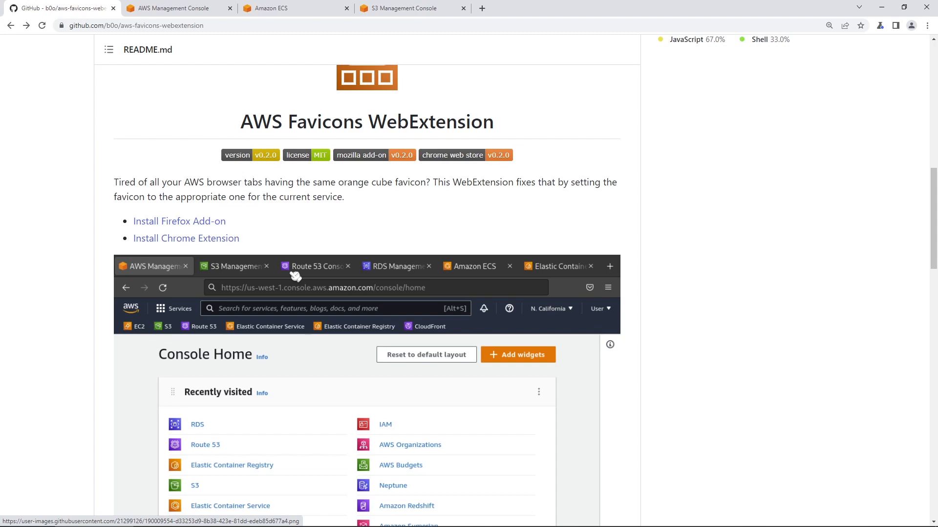
mouse_move(217, 234)
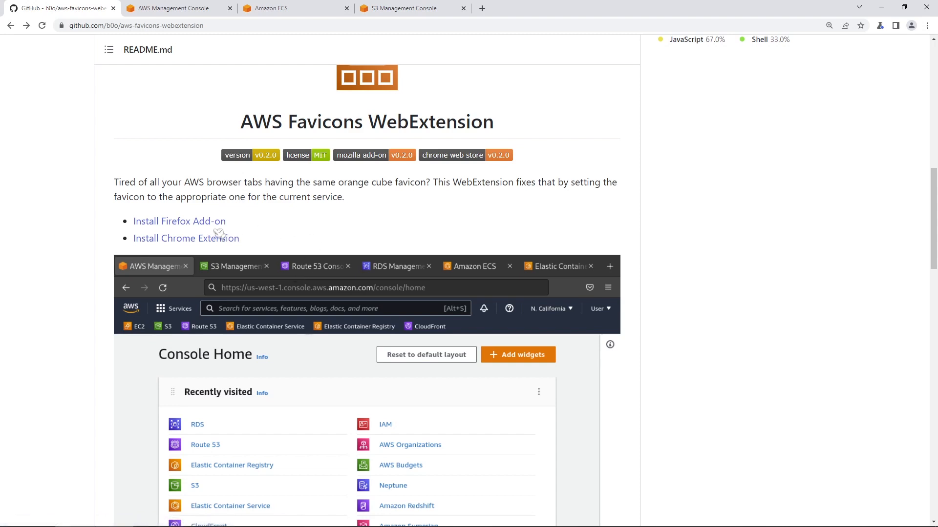
mouse_move(250, 250)
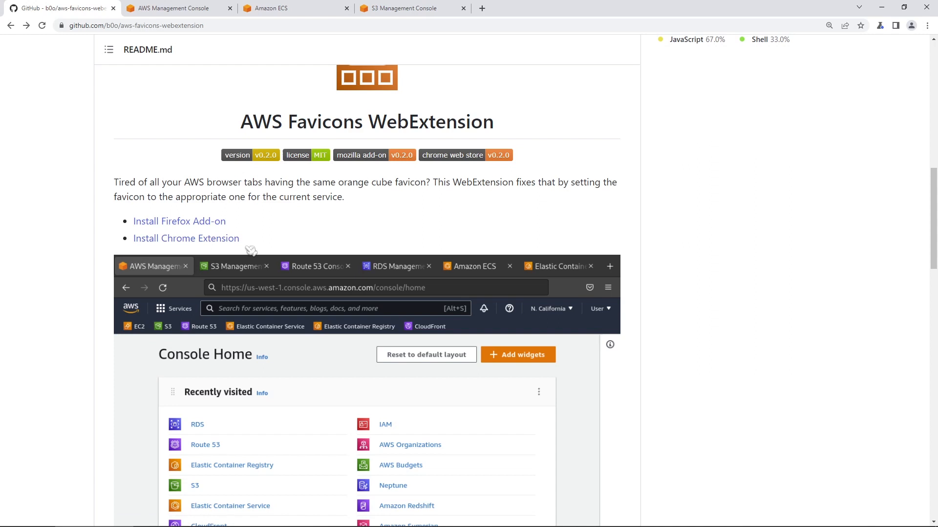
mouse_move(245, 248)
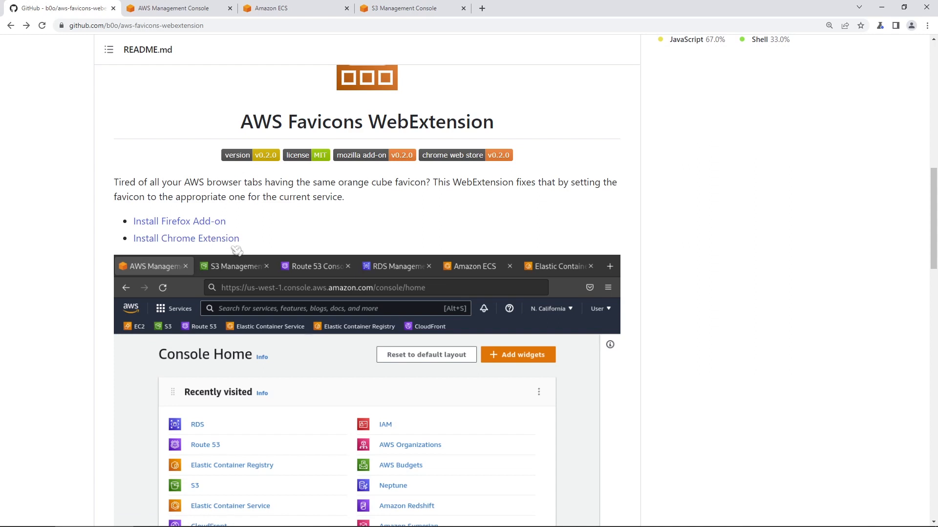
mouse_move(636, 264)
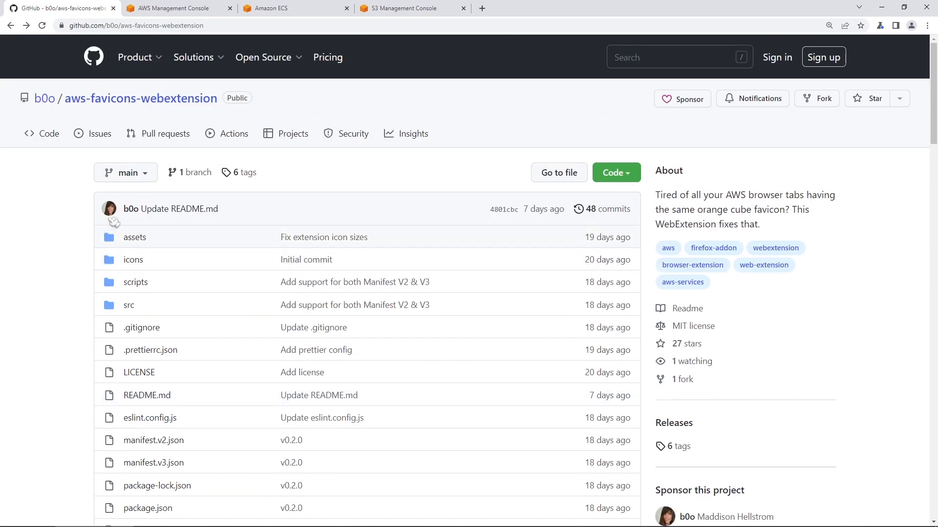
mouse_move(110, 209)
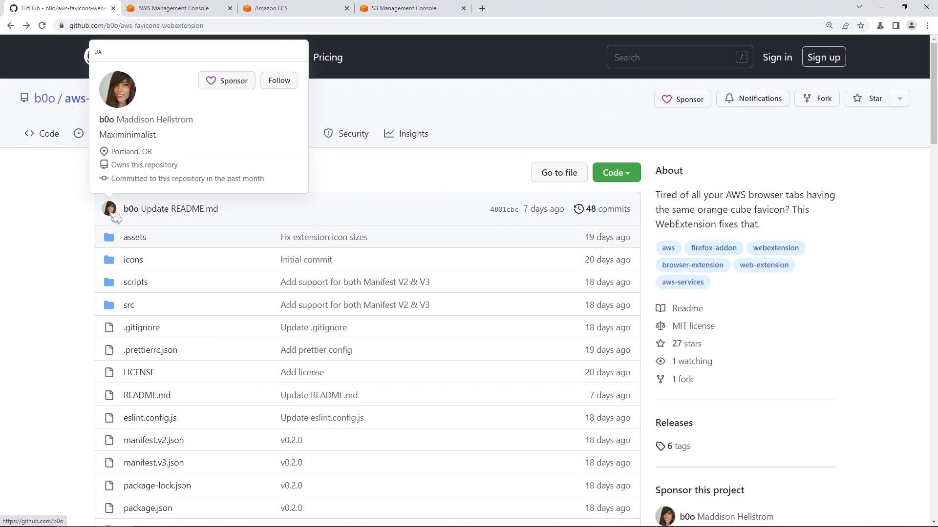